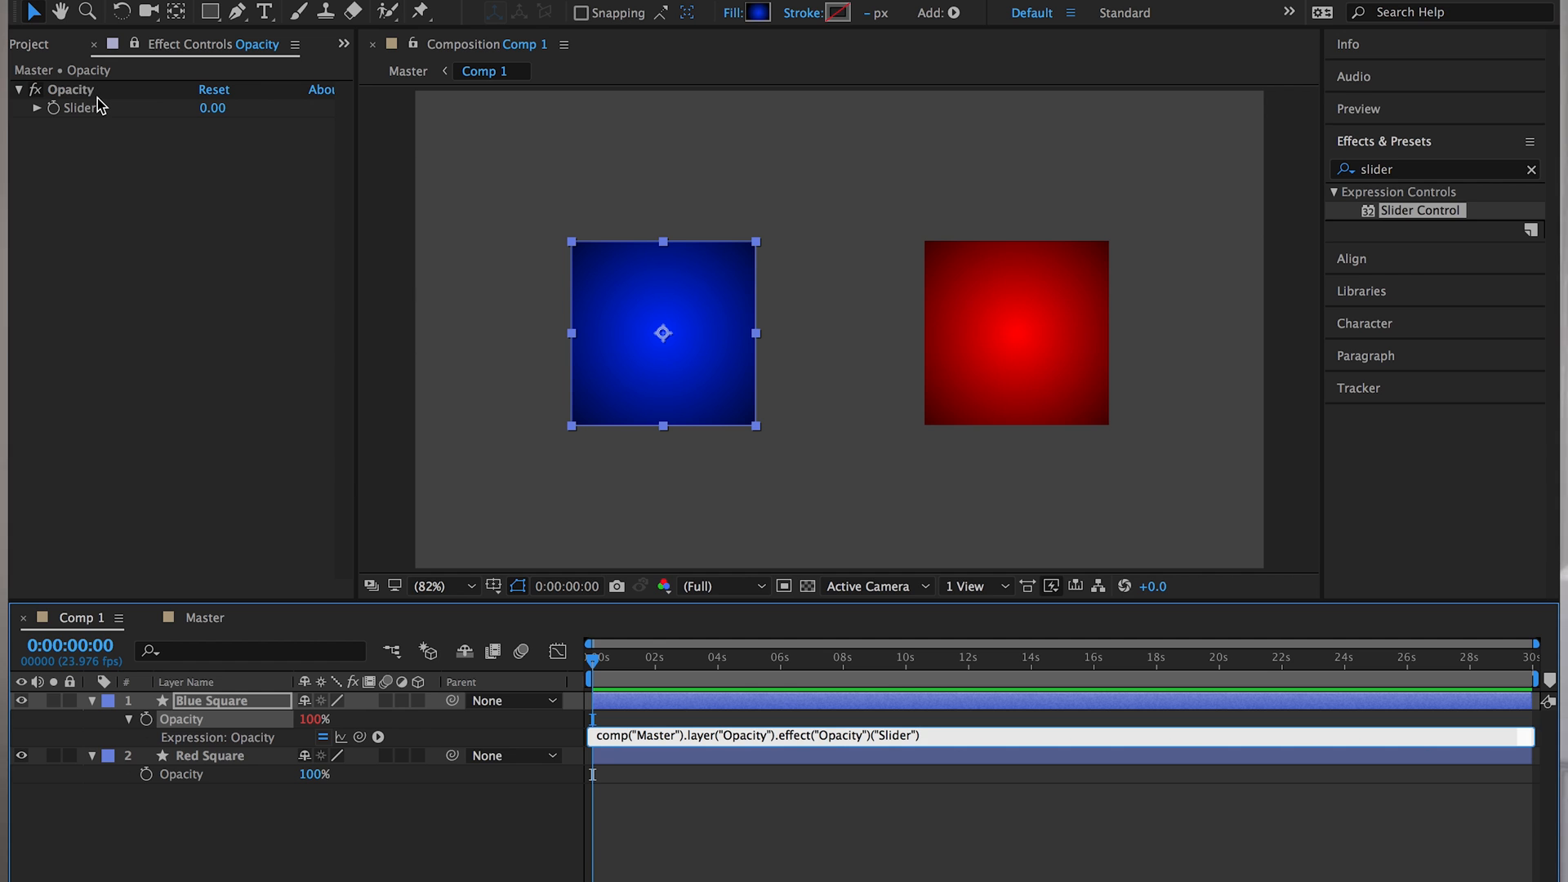
{"action": "mouse_move", "coordinate": [224, 735]}
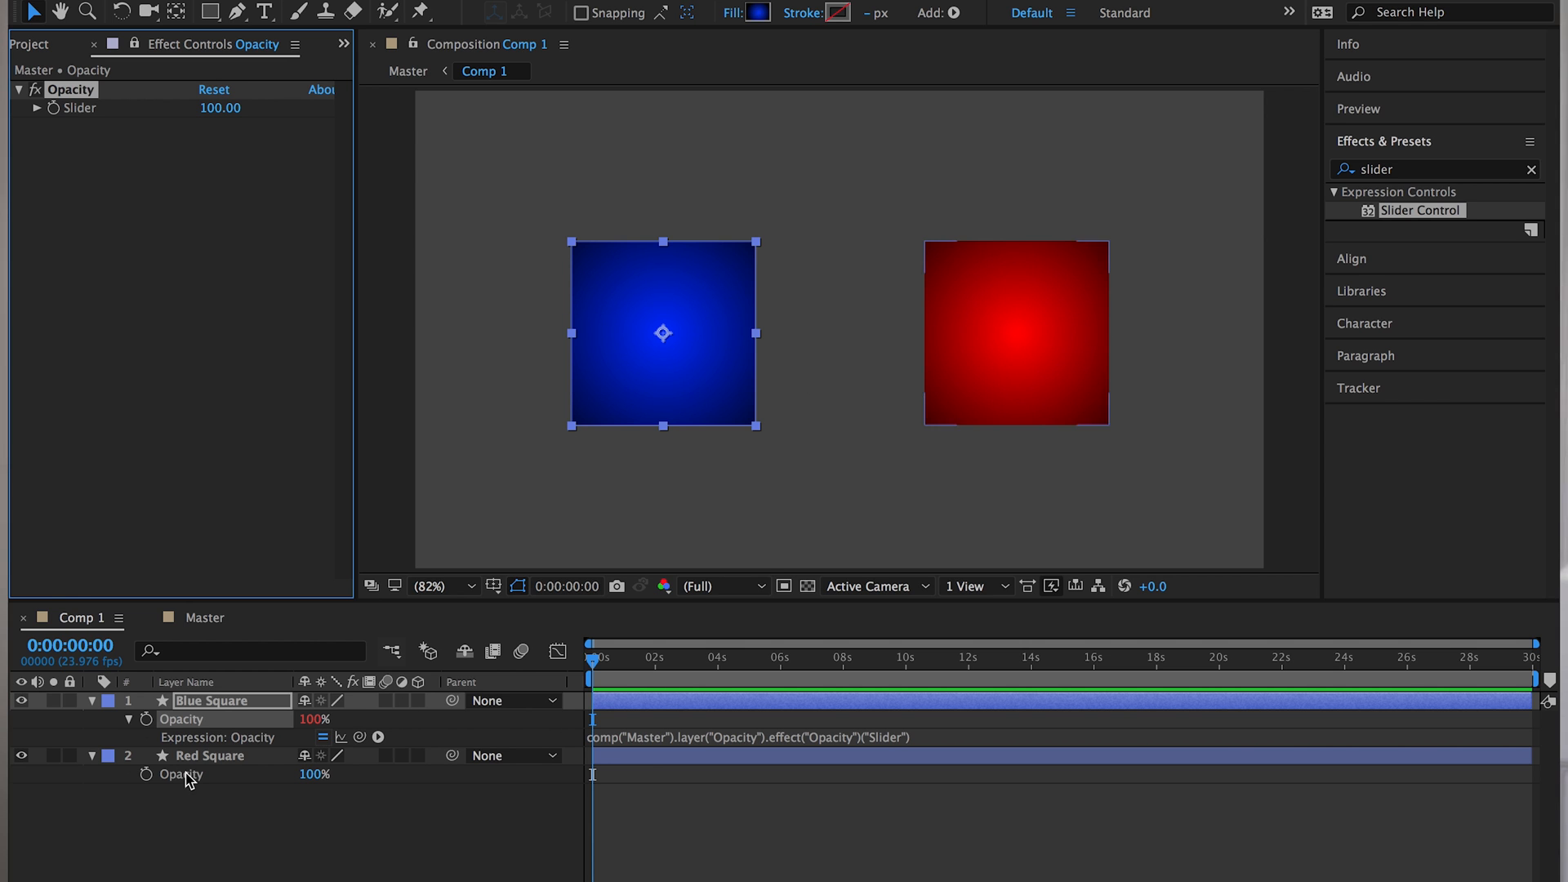
Add the comp("Master") slider expression to Red Square's Opacity, then view the Master comp
{"action": "left_click", "coordinate": [148, 775]}
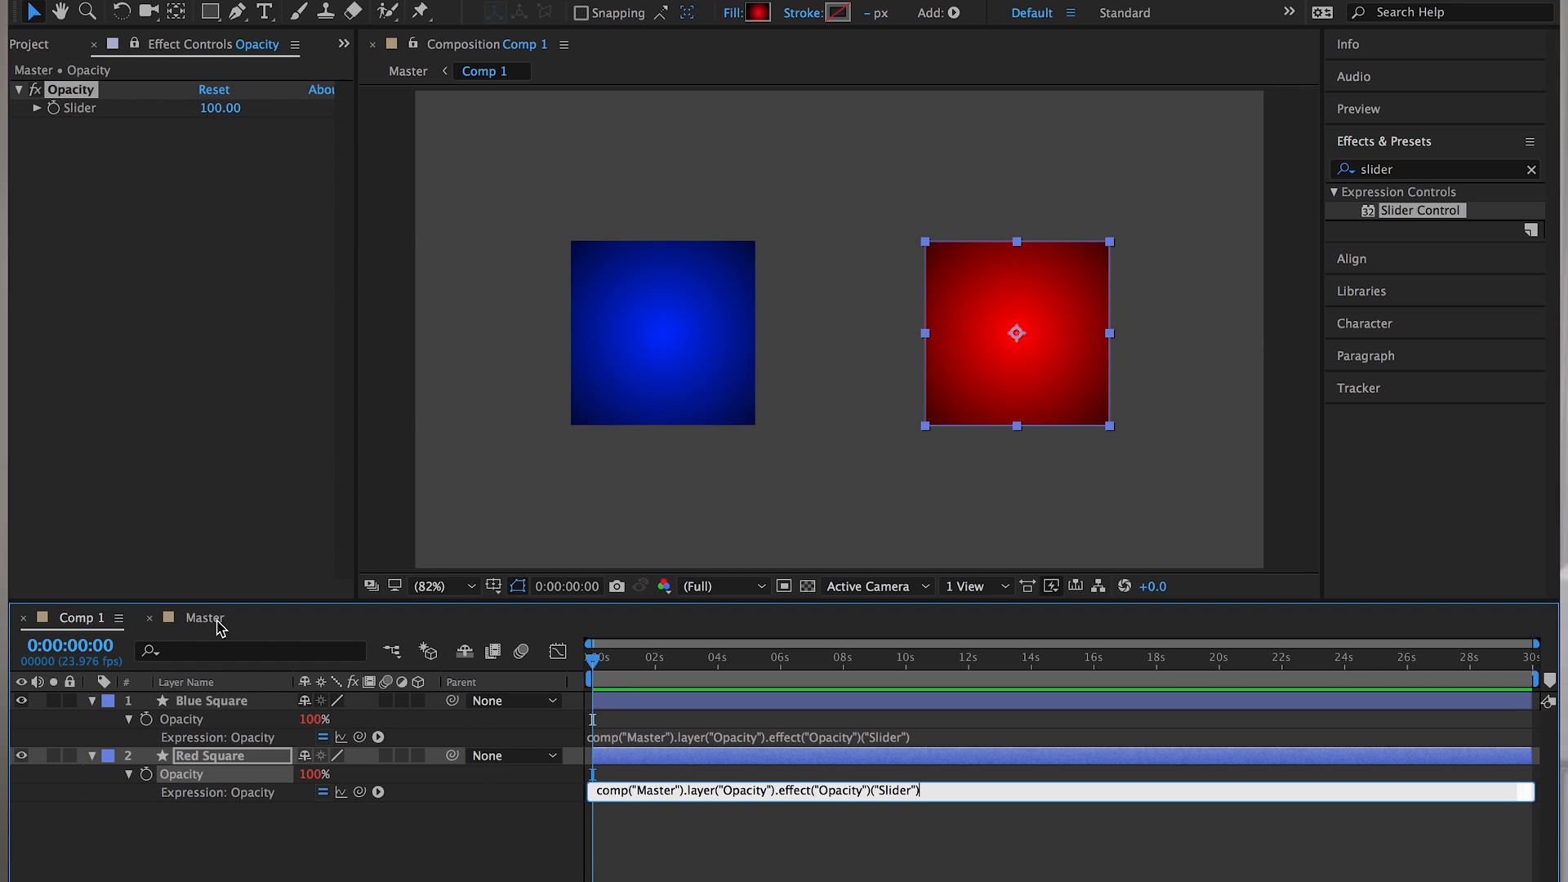
{"action": "left_click", "coordinate": [205, 618]}
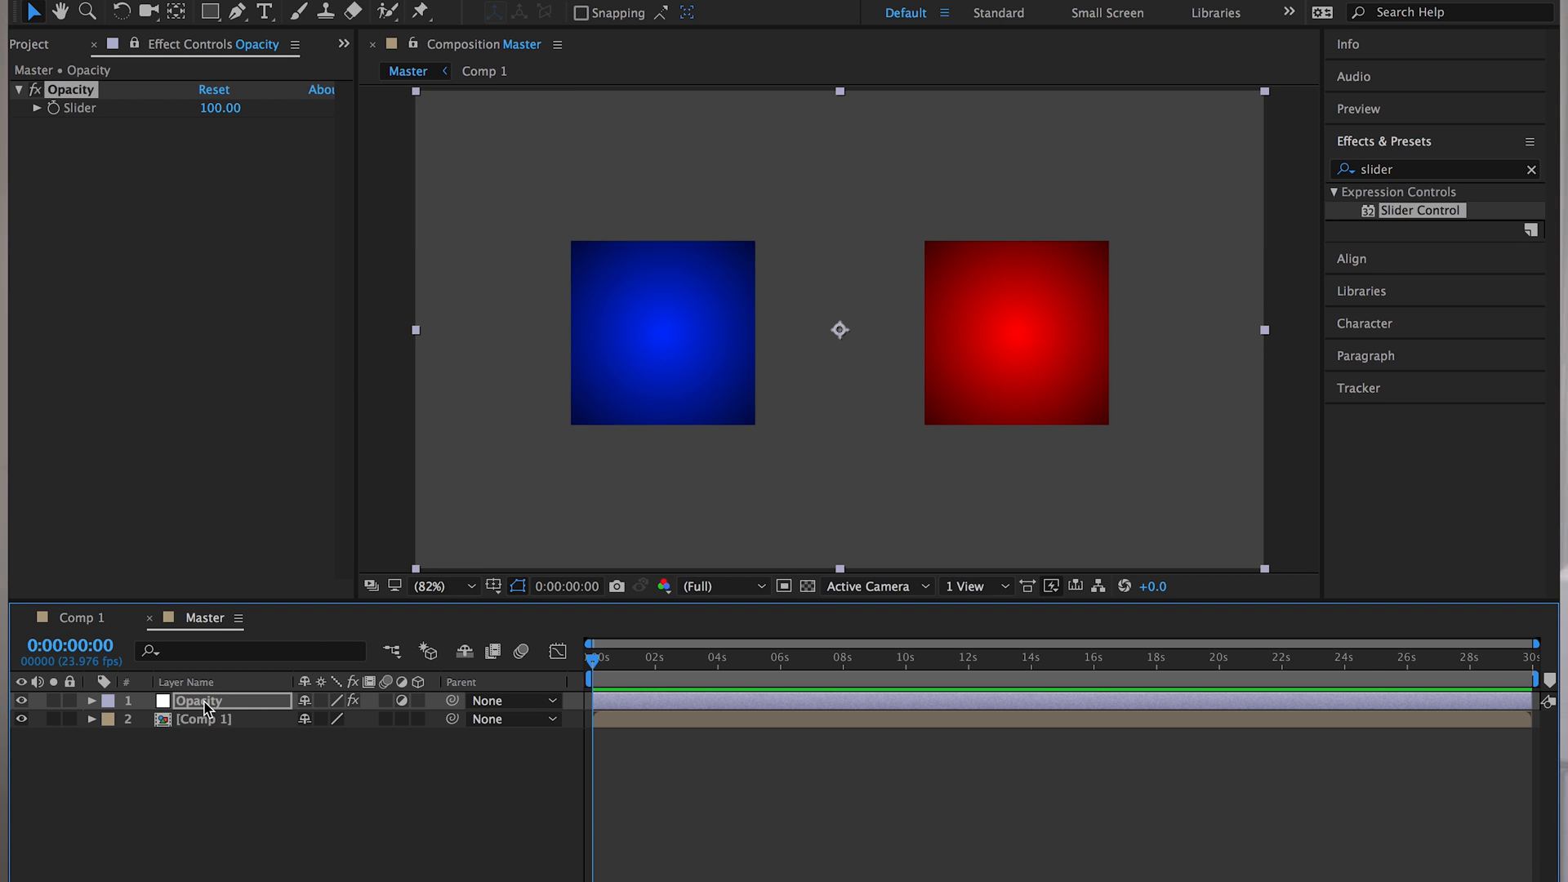
Drag the Master Opacity slider through 46, 27 and 100, ending near 21
{"action": "left_click", "coordinate": [54, 108]}
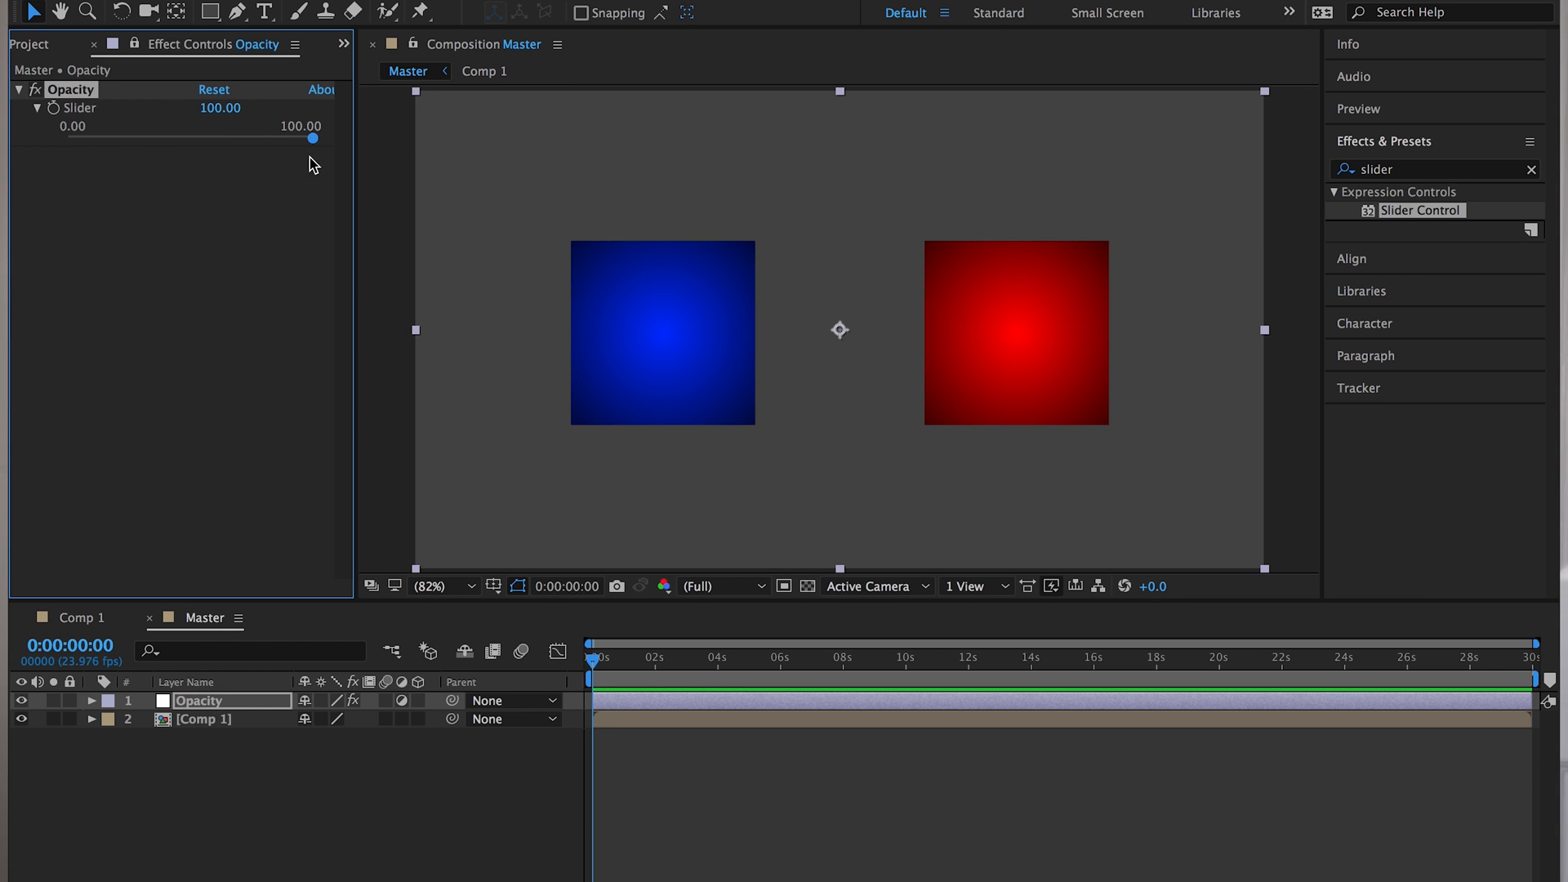
{"action": "left_click_drag", "start_coordinate": [313, 139], "coordinate": [181, 138]}
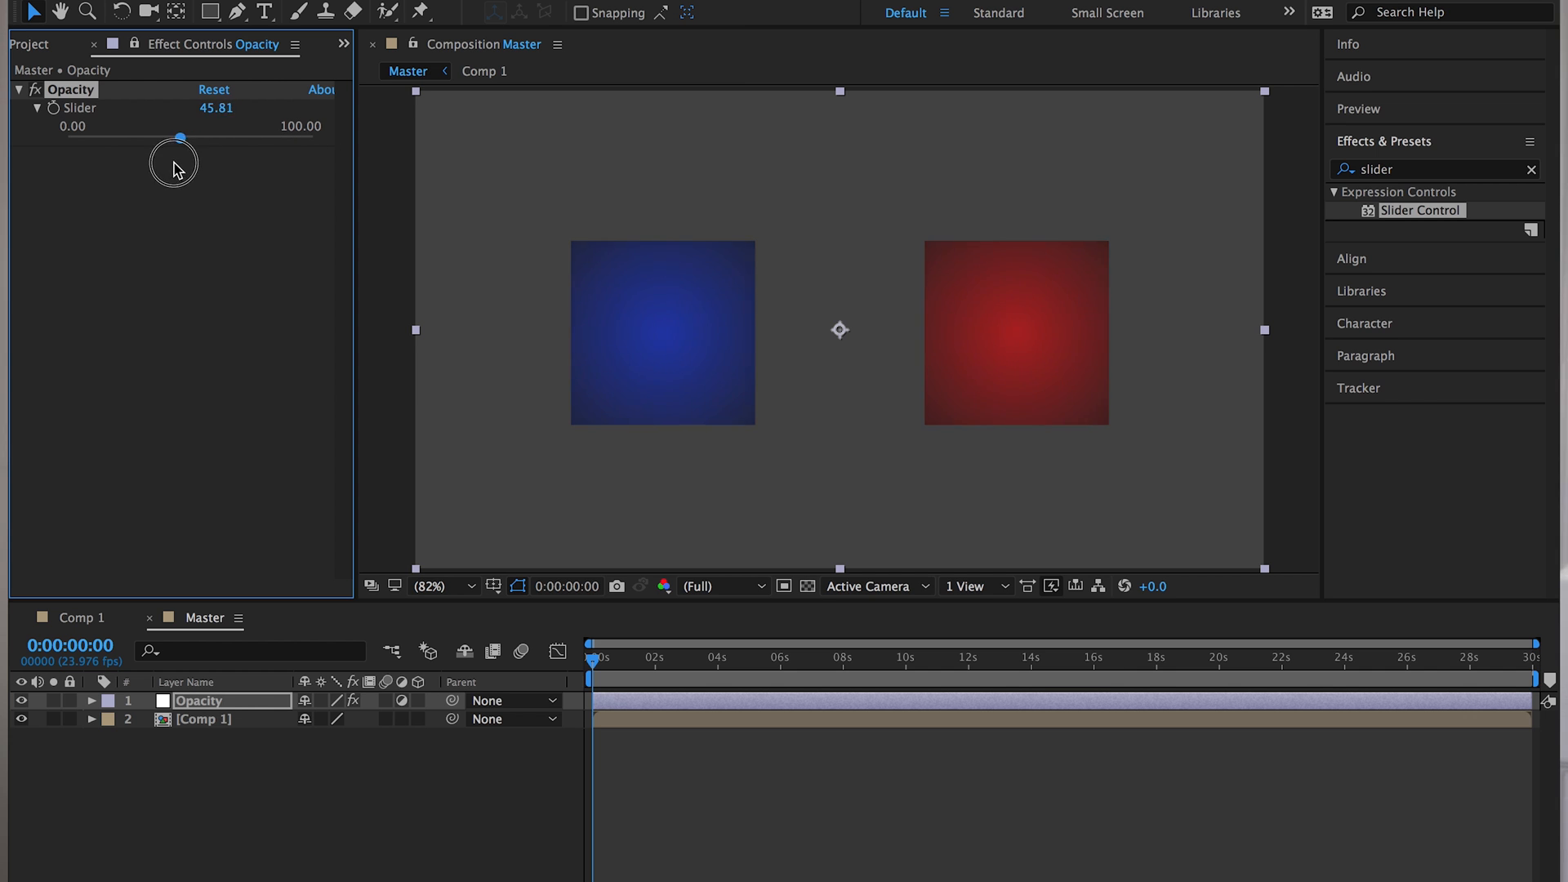
{"action": "left_click_drag", "start_coordinate": [180, 137], "coordinate": [129, 137]}
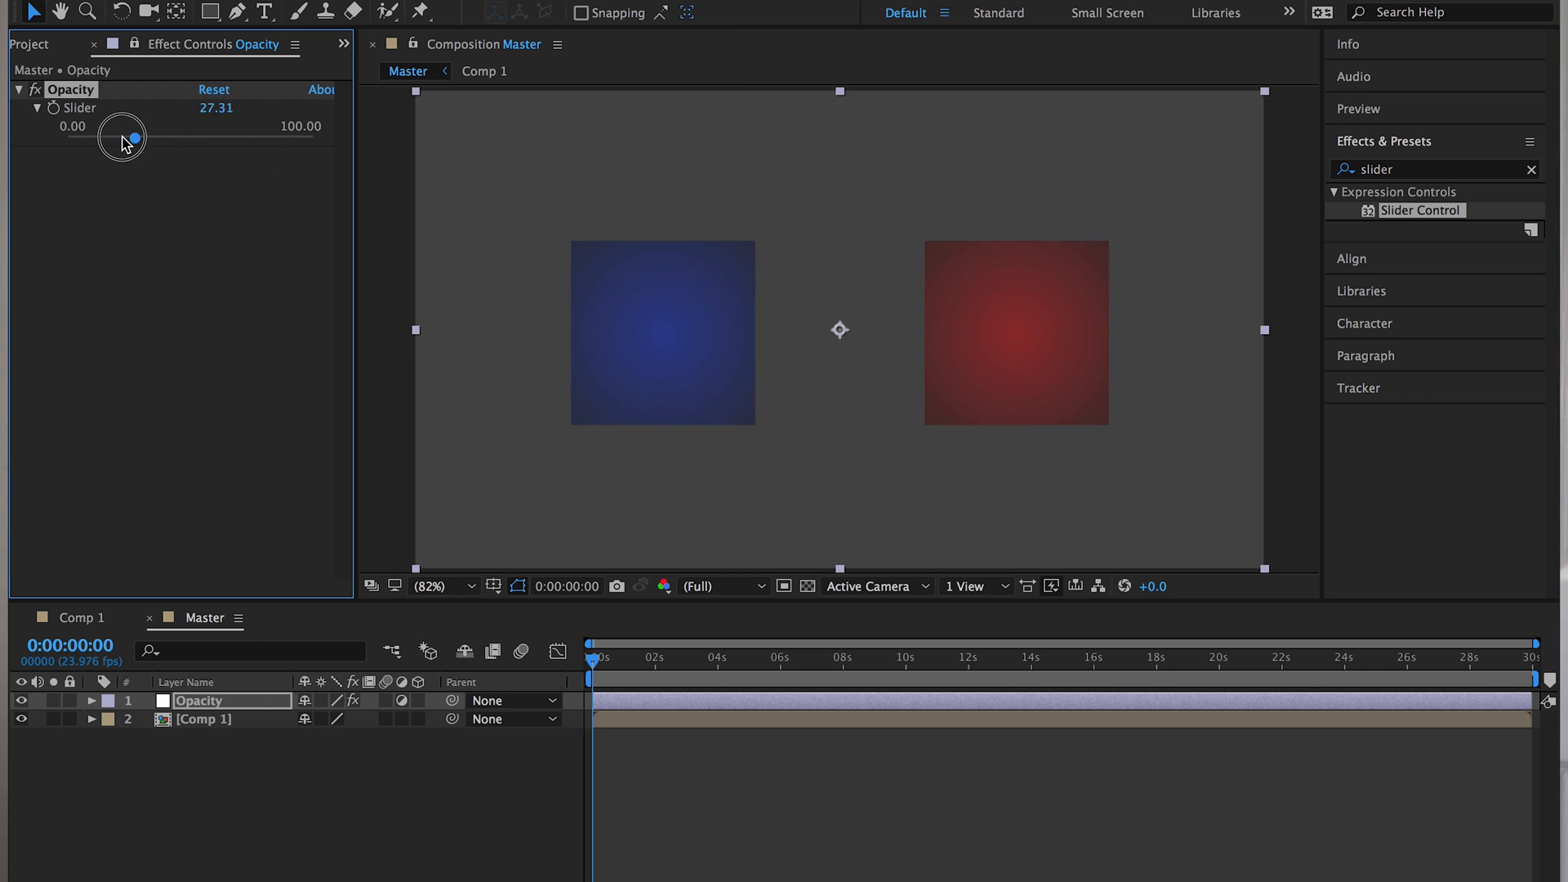
{"action": "left_click_drag", "start_coordinate": [130, 137], "coordinate": [312, 137]}
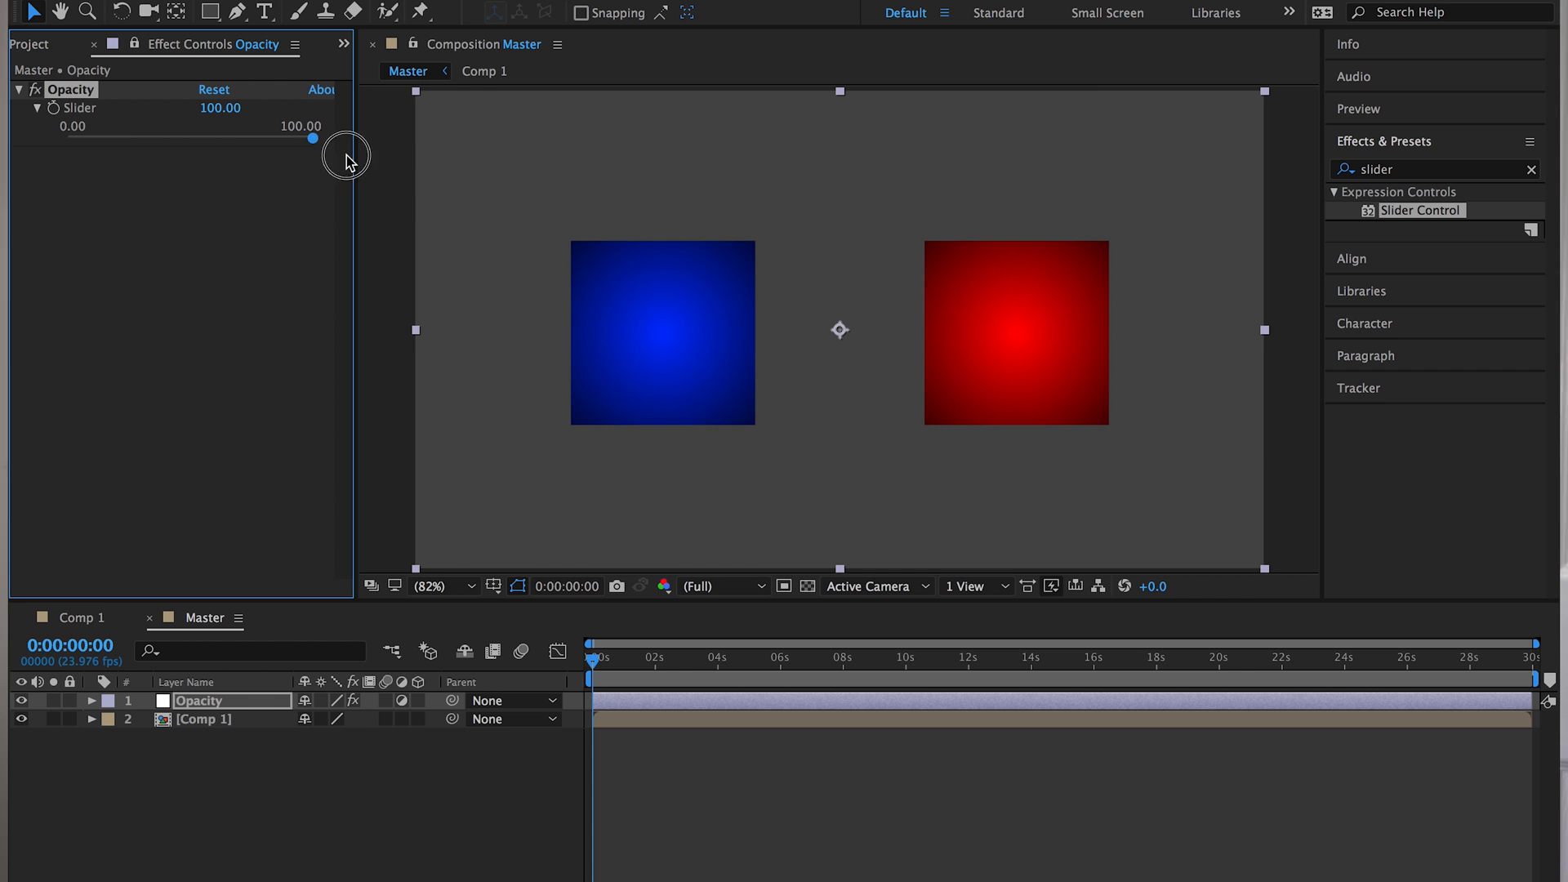
{"action": "left_click_drag", "start_coordinate": [313, 140], "coordinate": [120, 123]}
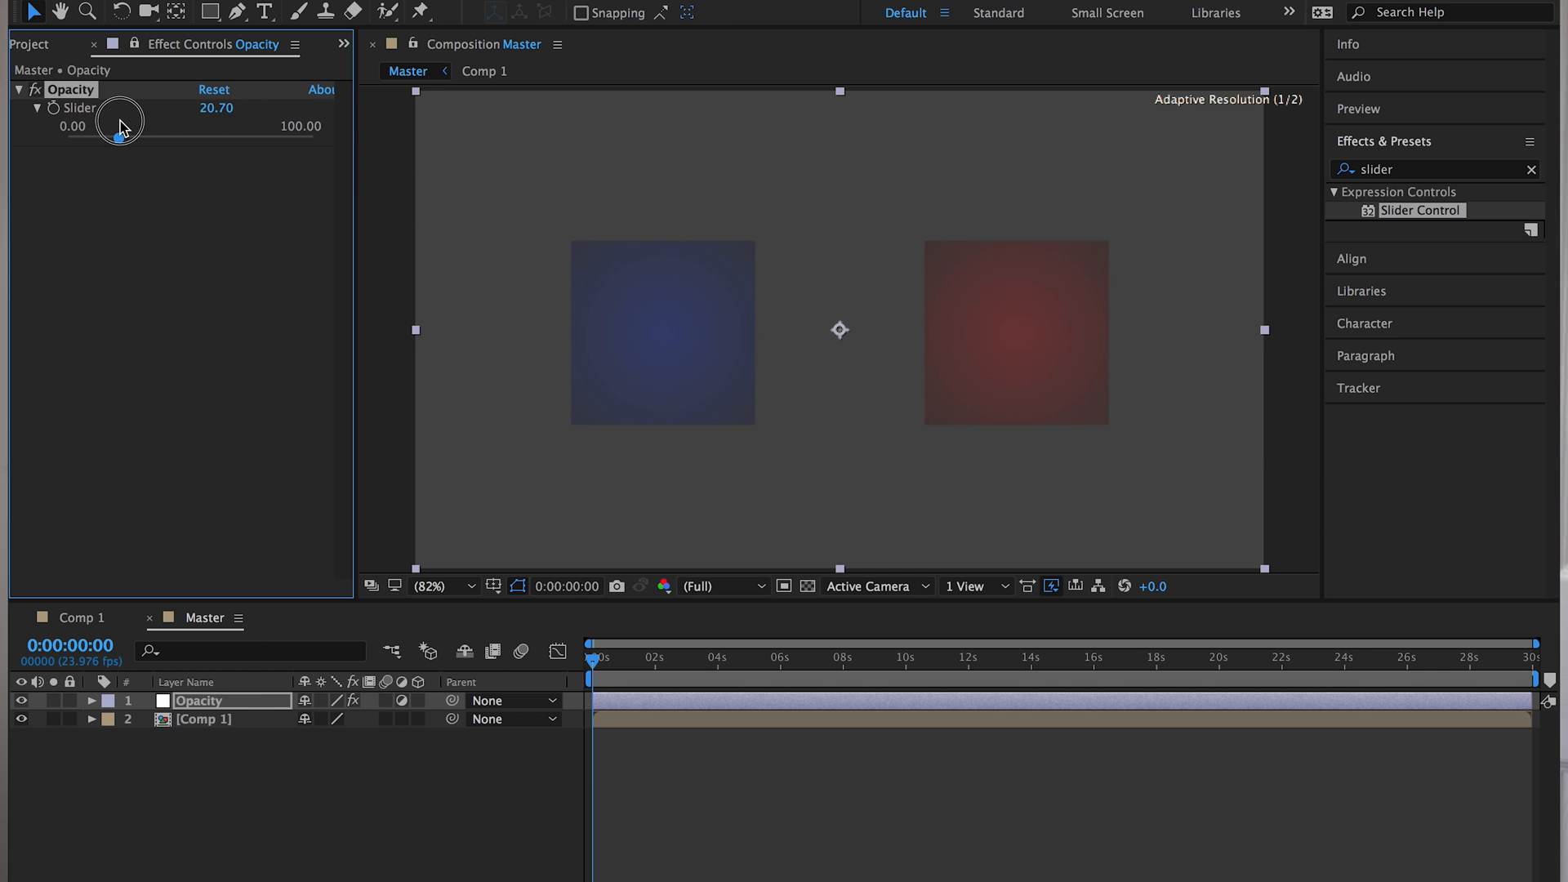